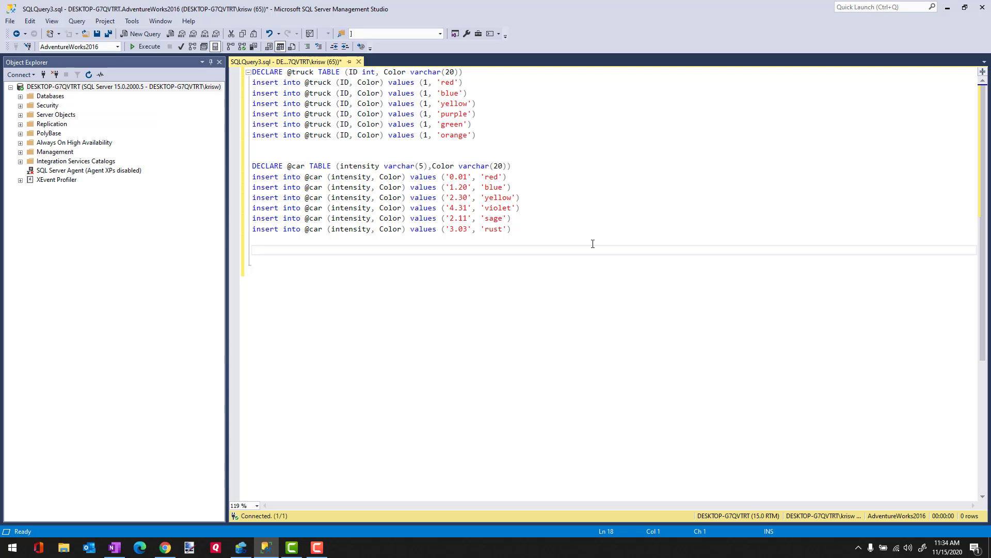
type("select")
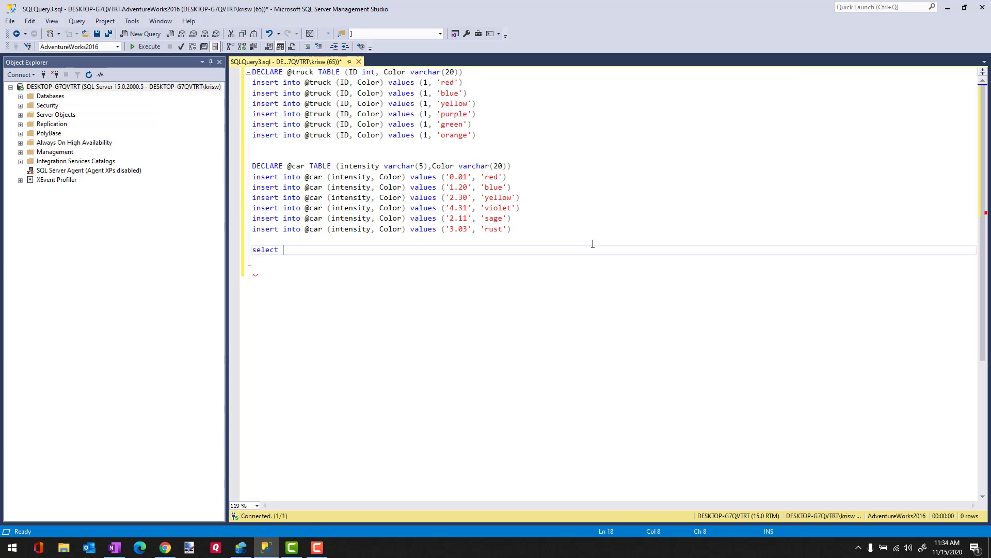
type("color")
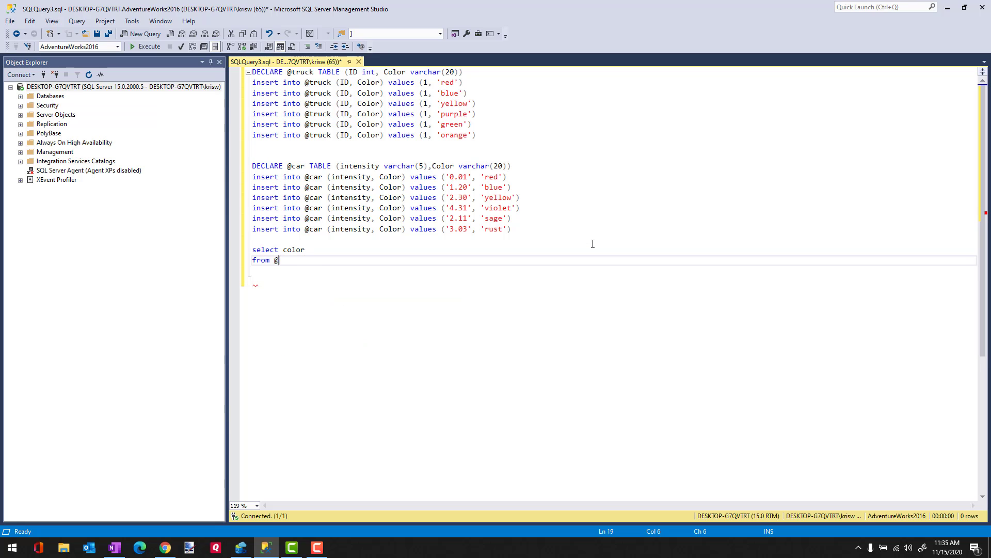
type("truck")
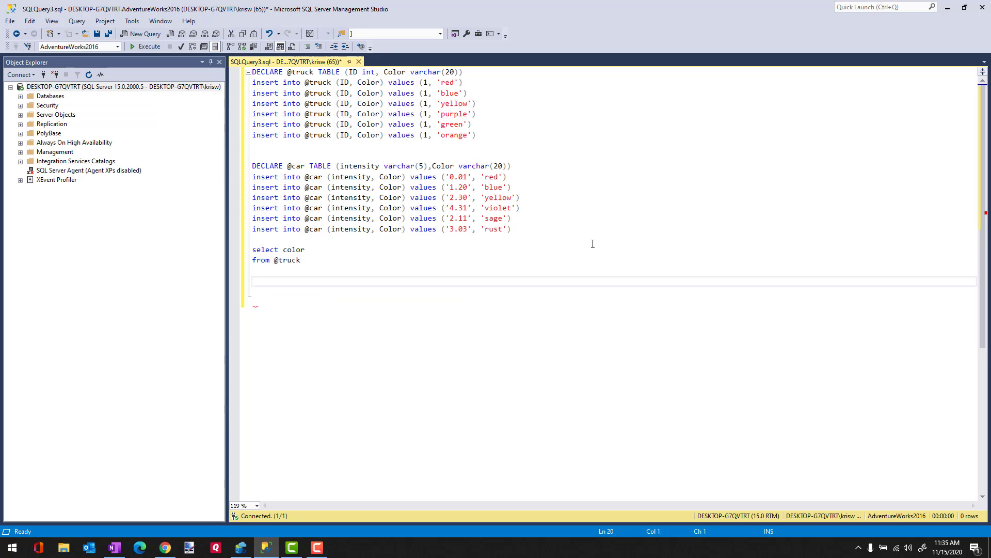
type("select color")
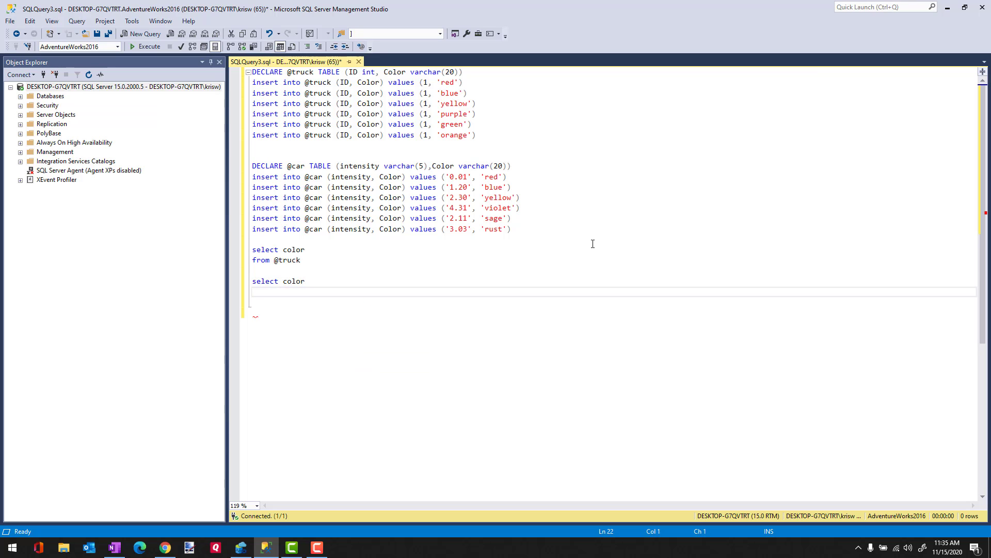
type("@")
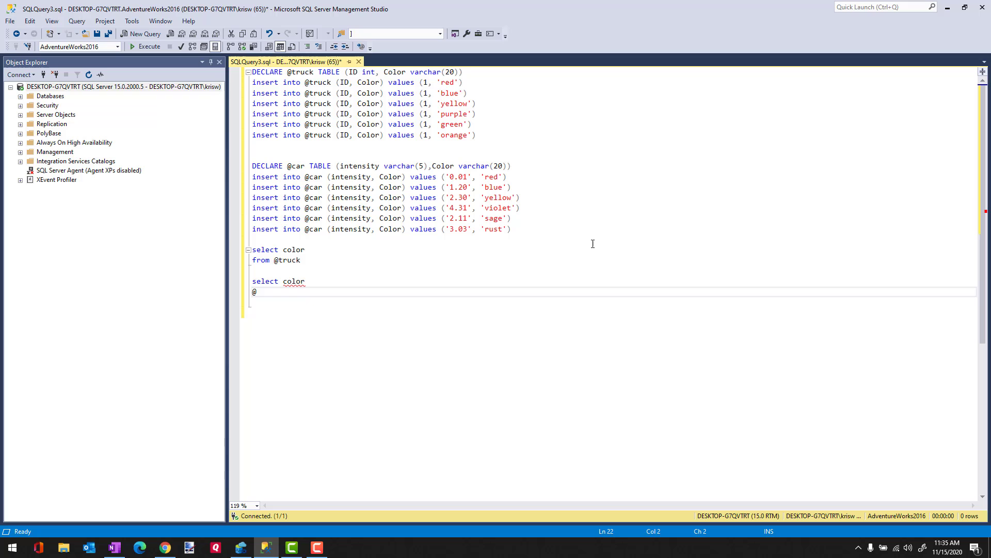
type("from")
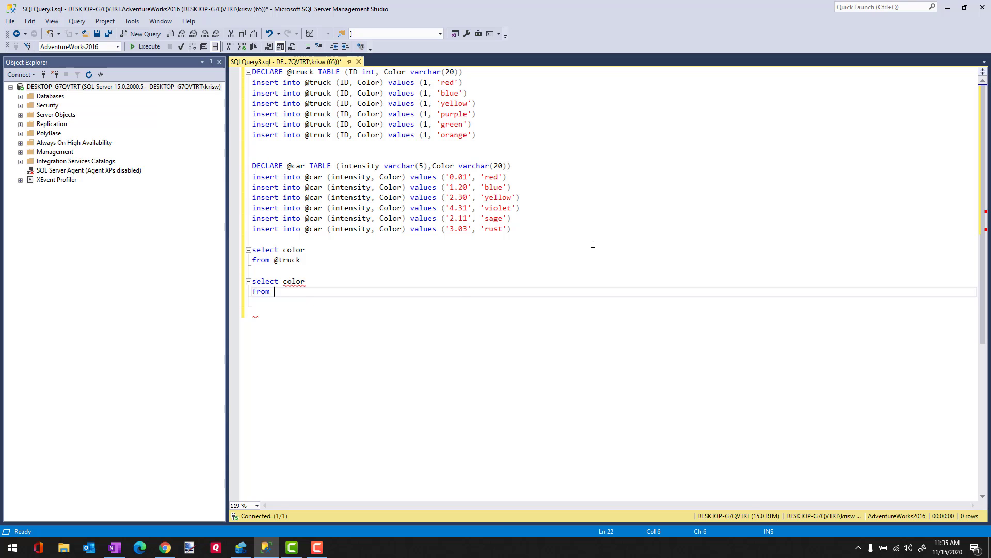
type("@car")
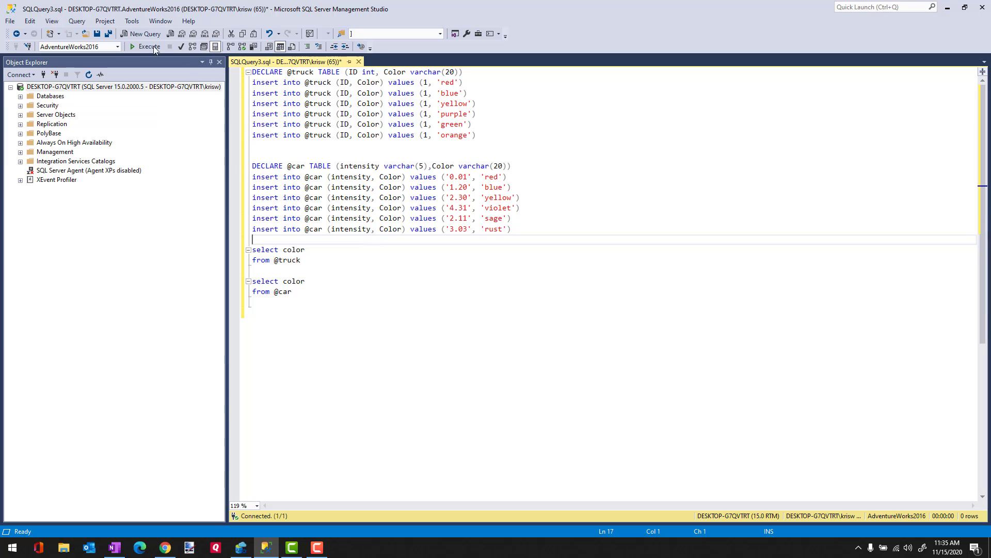
Step: Execute the script, returning six truck colors and six car colors as two result sets
left_click(146, 46)
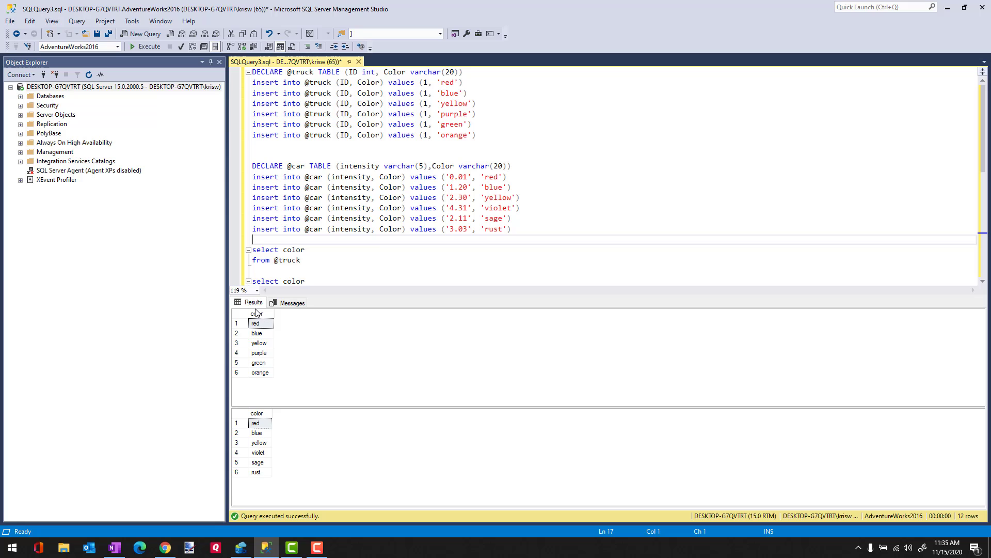
mouse_move(253, 486)
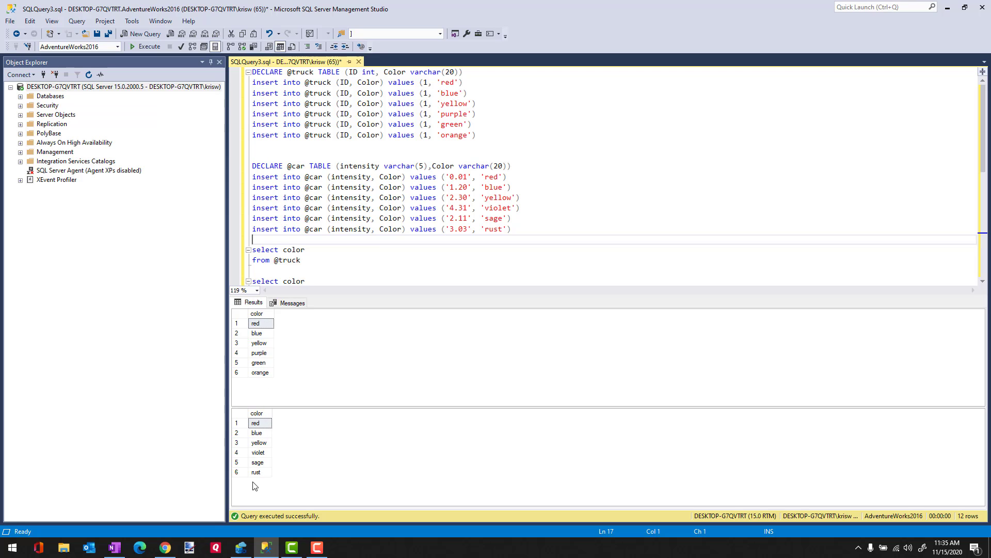
mouse_move(253, 460)
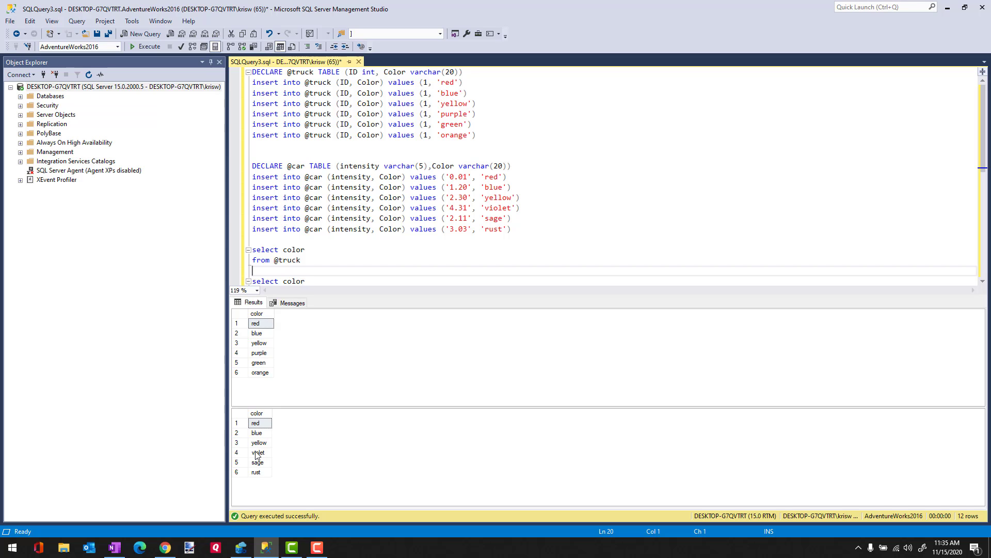
mouse_move(262, 321)
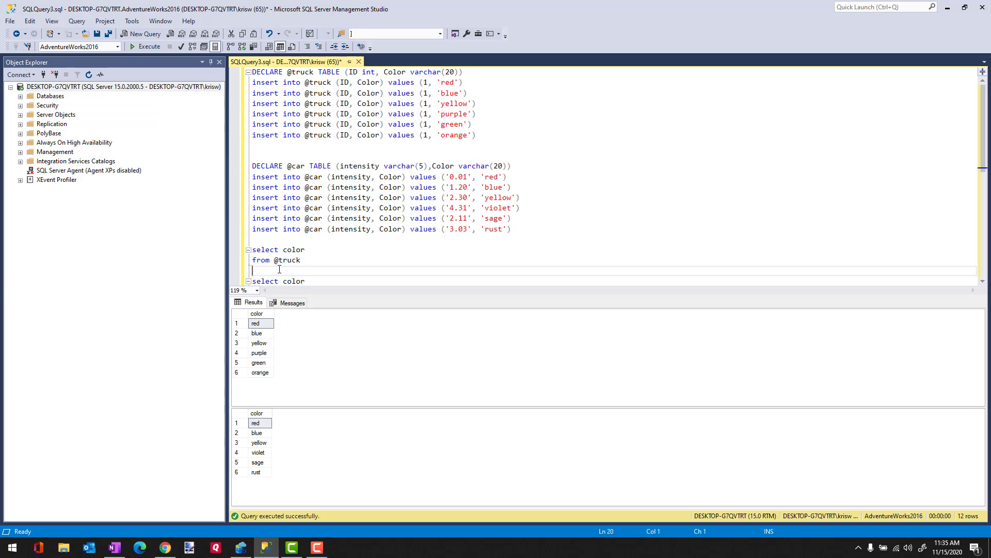
Step: Insert the UNION keyword between the two color selects to form one combined query
type("un")
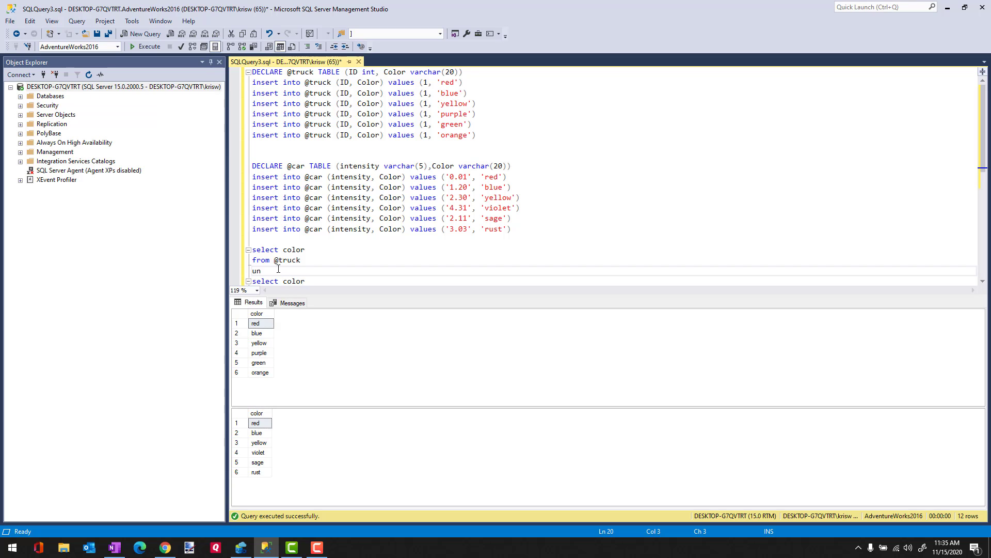
type("ion")
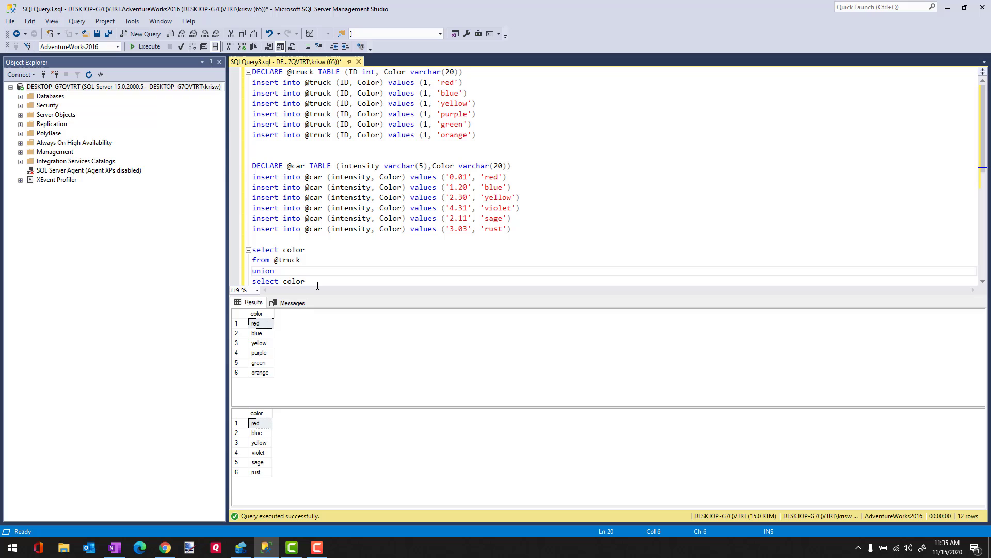
left_click(304, 280)
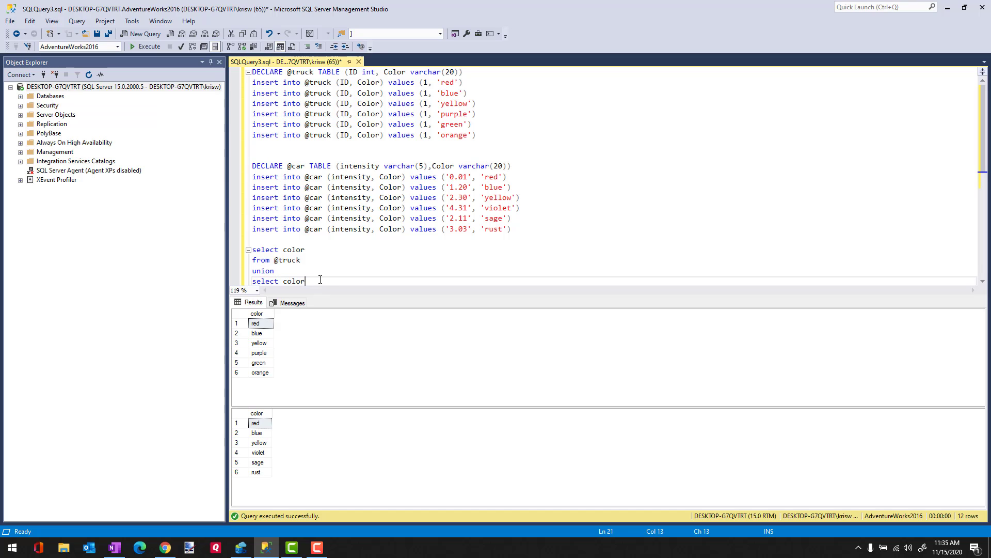
mouse_move(321, 296)
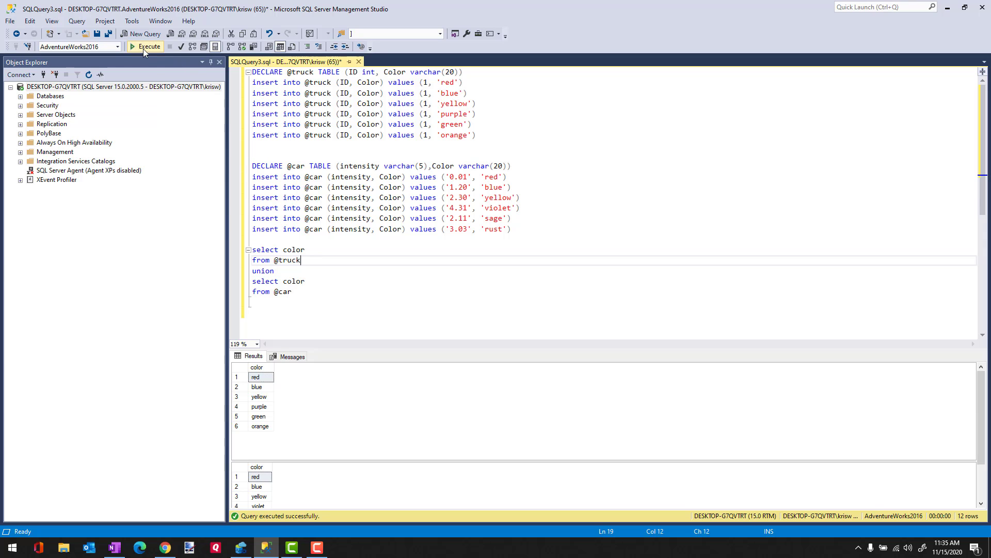
Step: Execute the UNION query and inspect the nine distinct colors, including the red value
left_click(146, 46)
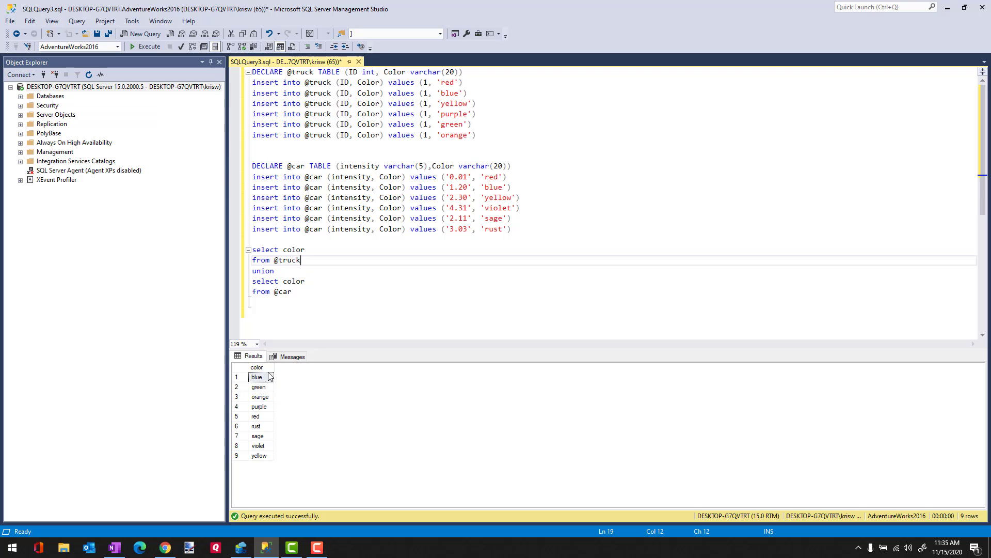
mouse_move(259, 386)
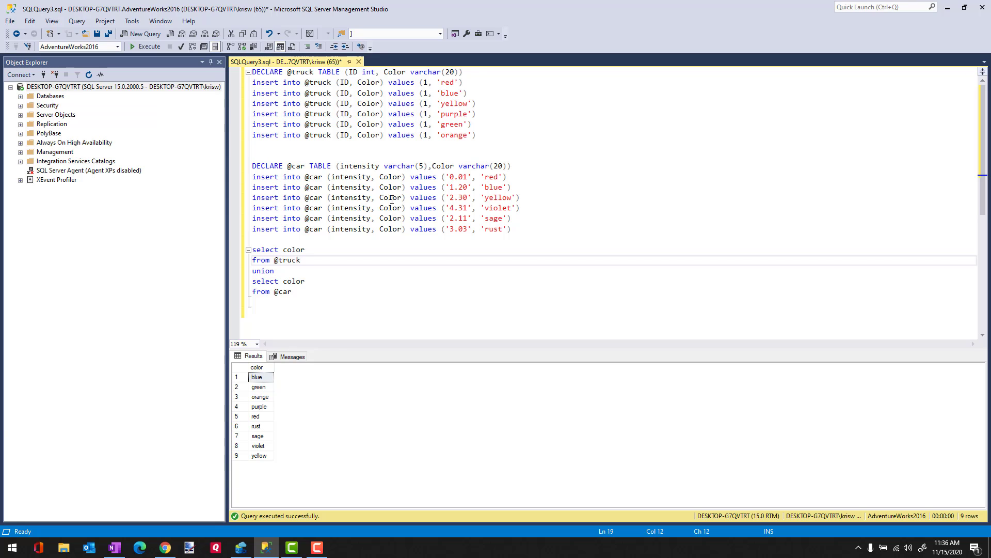
left_click(255, 416)
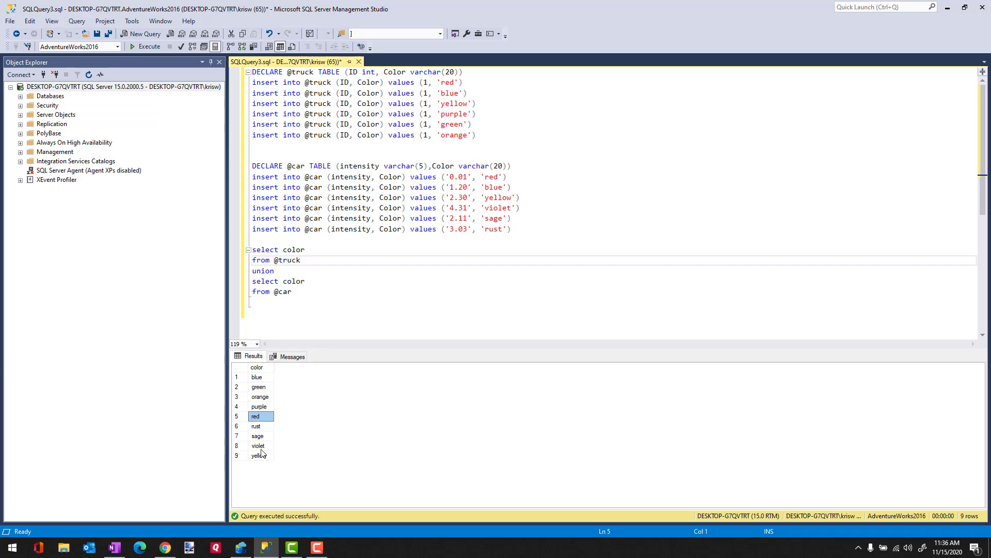
left_click(305, 281)
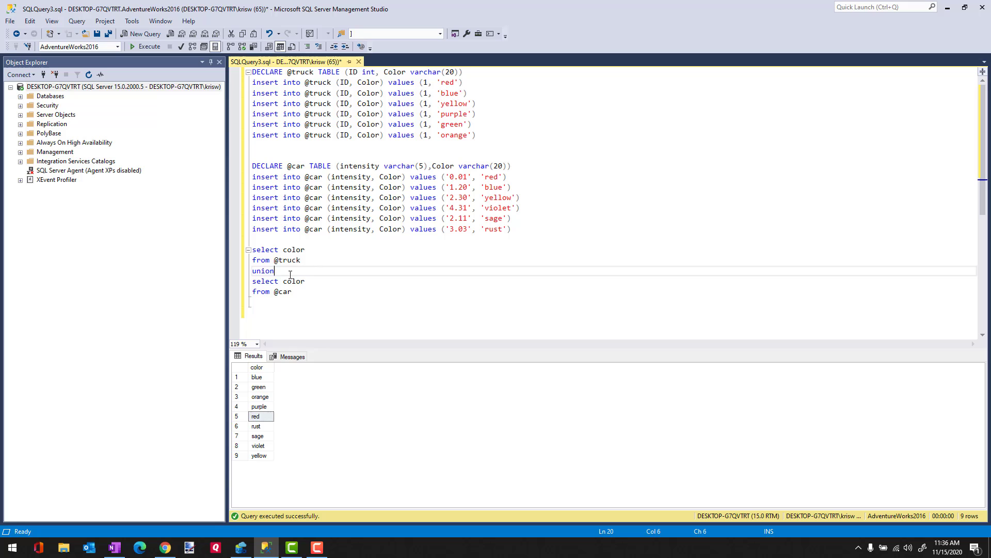
Step: Change to UNION ALL, execute, and check the twelve rows with red repeated in row 7
left_click(451, 82)
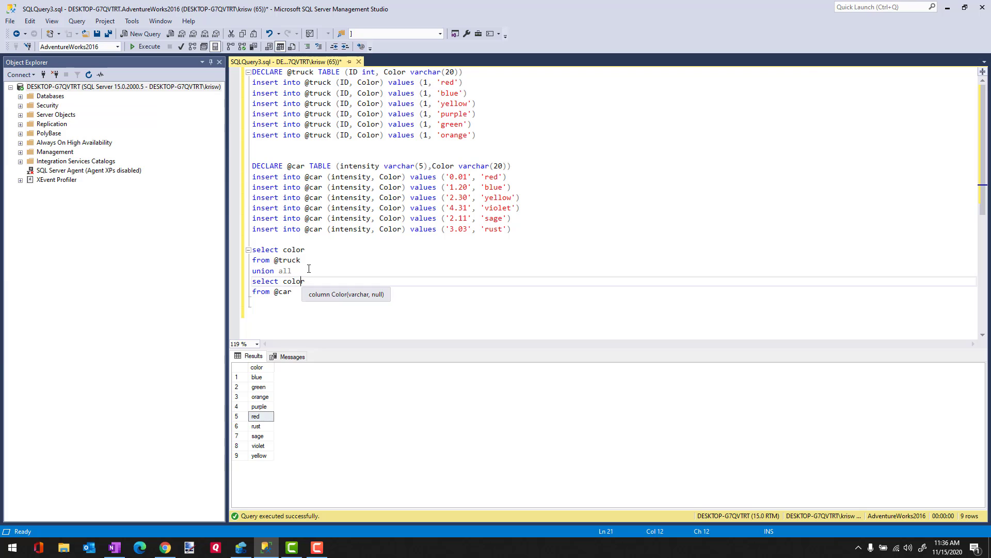
left_click(149, 46)
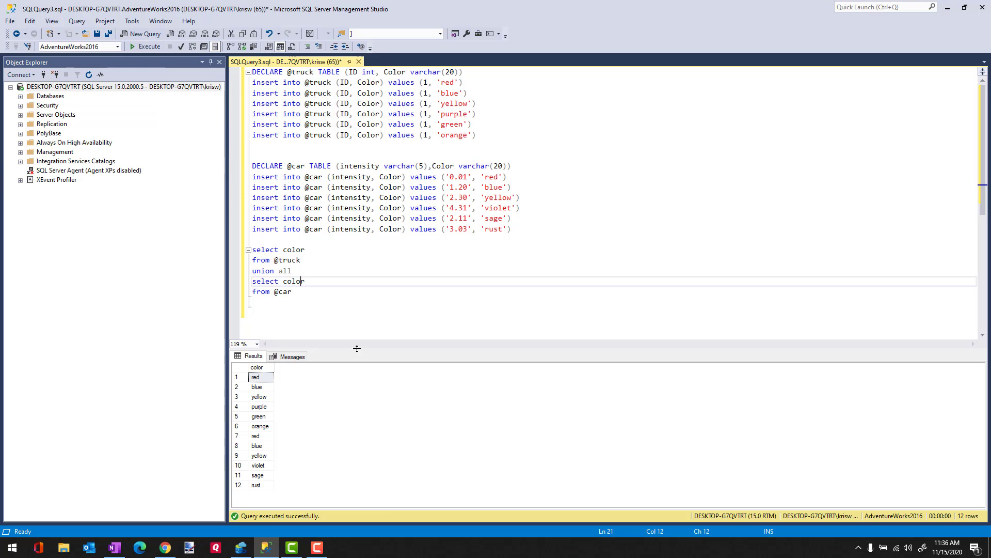
left_click(255, 376)
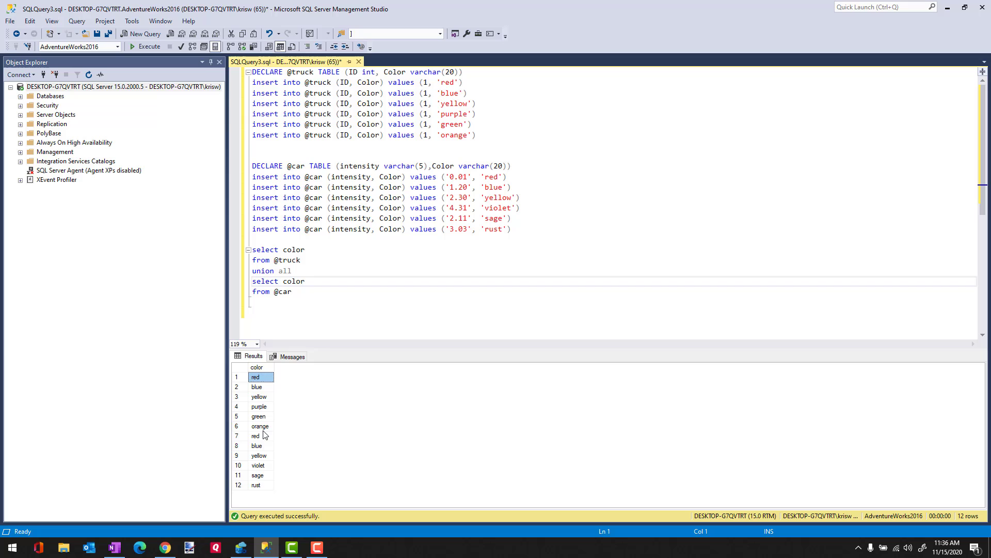
left_click(256, 436)
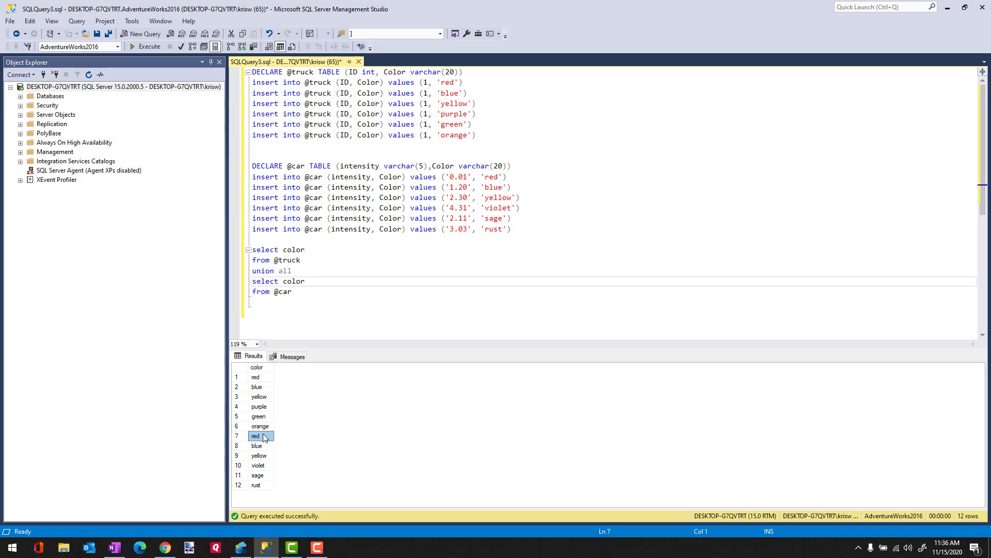
mouse_move(343, 263)
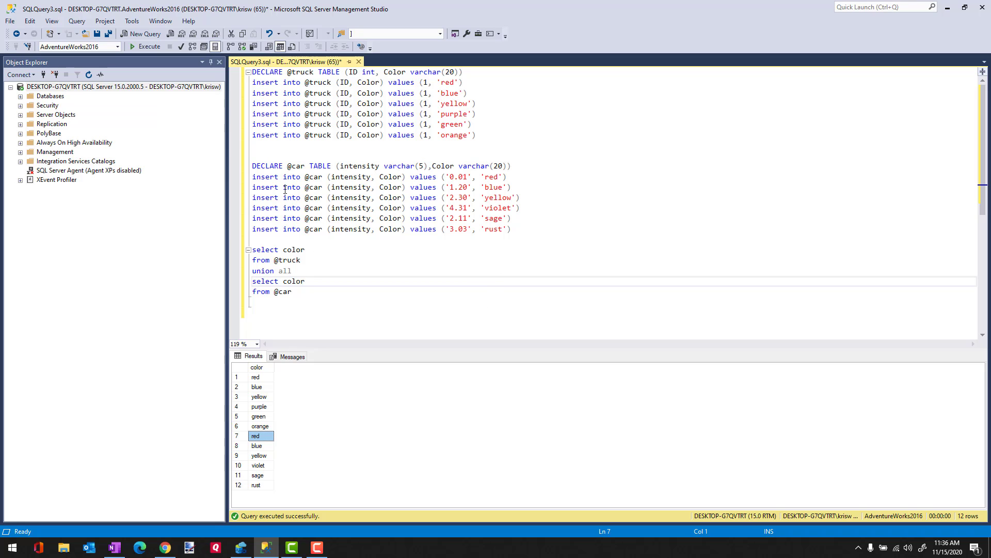
Step: Add ID to the first select and Intensity to the second so both return two columns
left_click(282, 249)
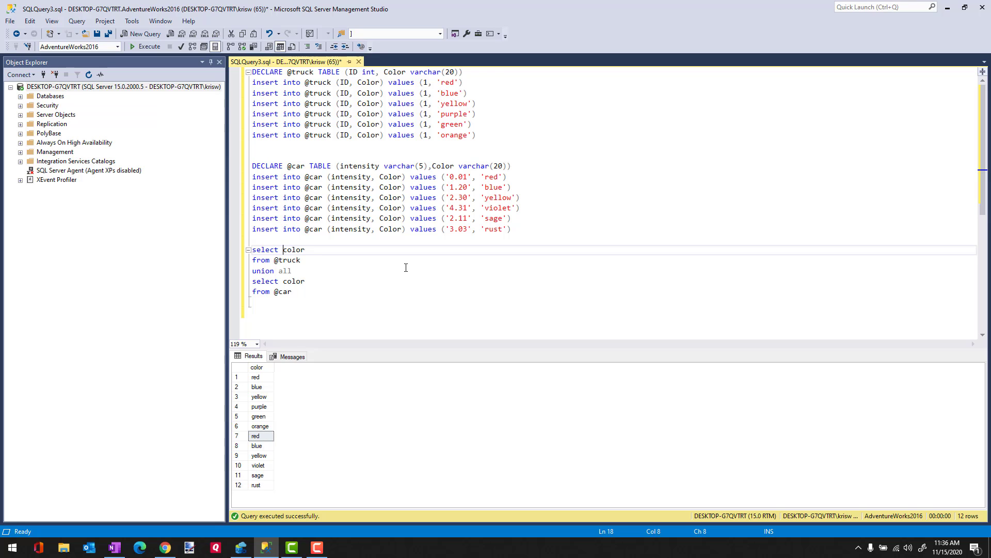
type("ID,")
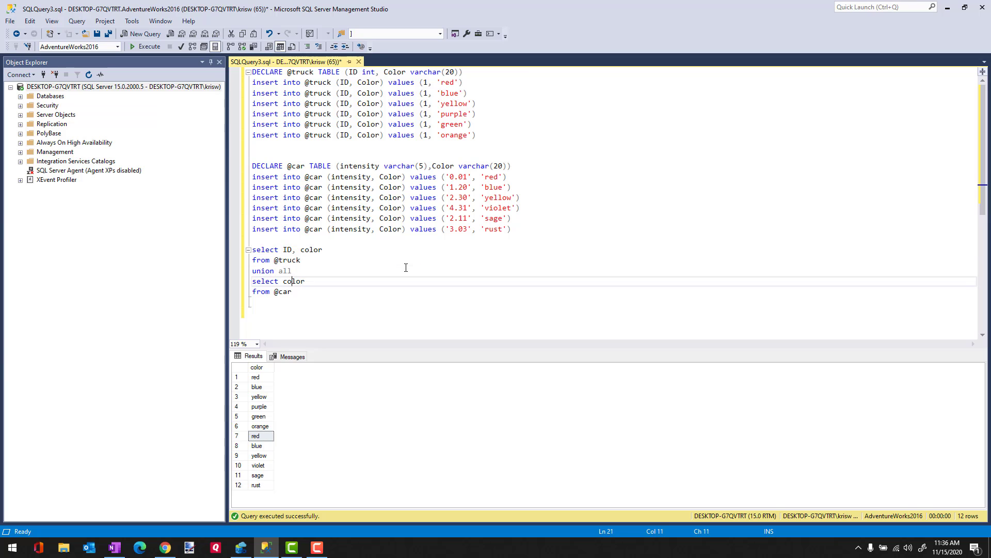
type("Intensity,")
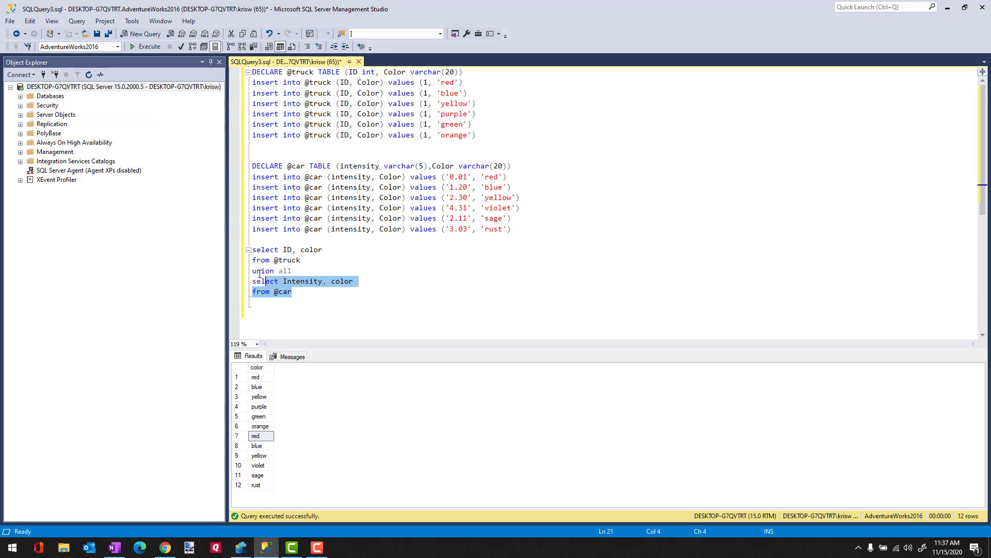
left_click(288, 249)
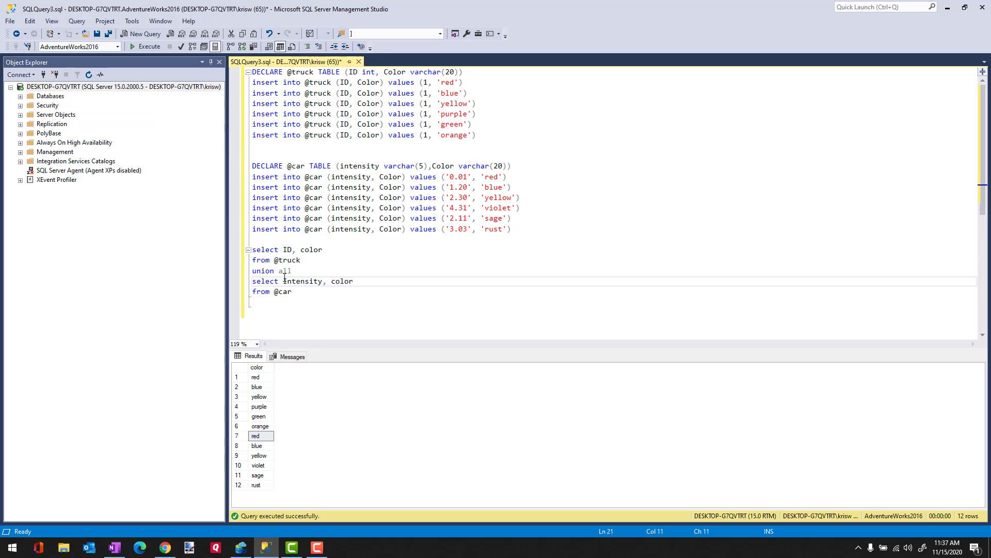
double_click(304, 281)
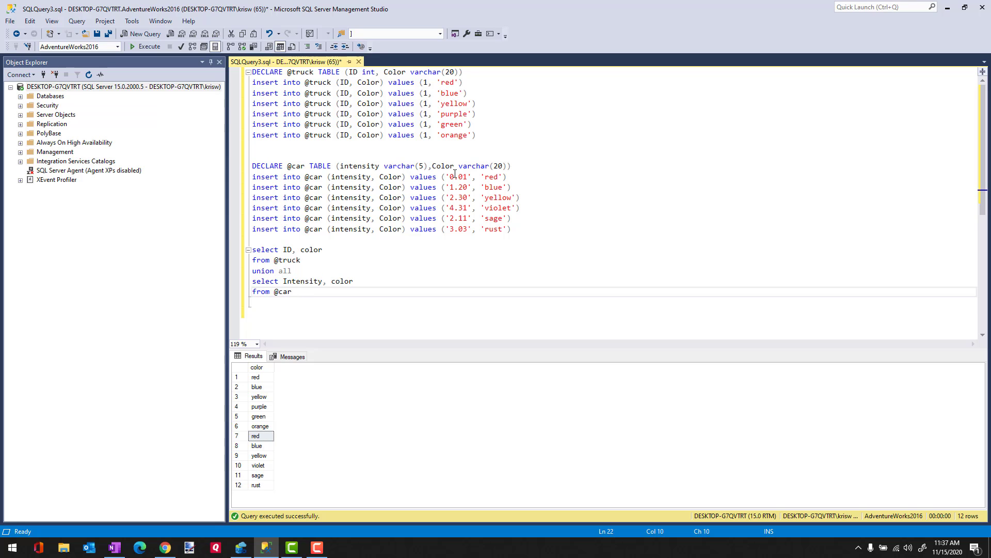
mouse_move(381, 165)
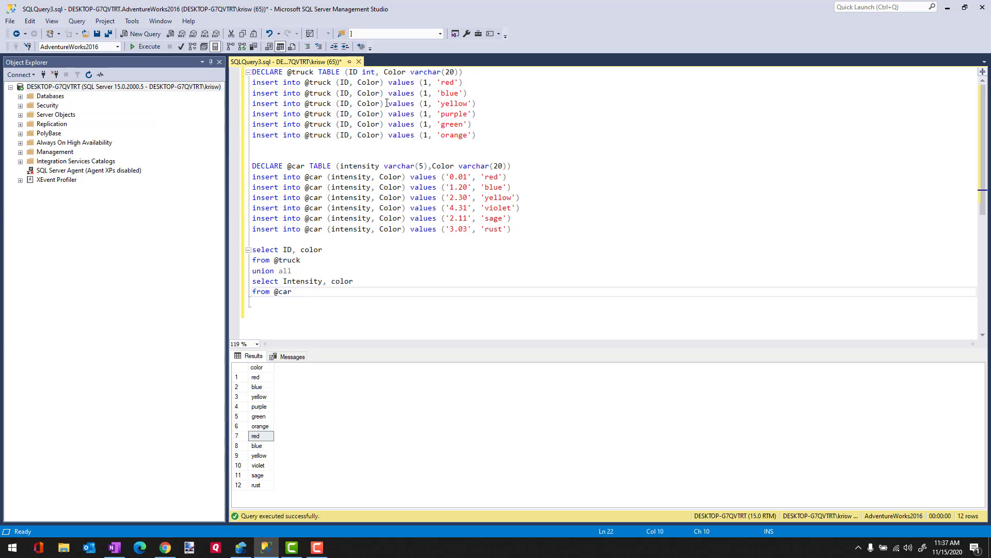
mouse_move(191, 73)
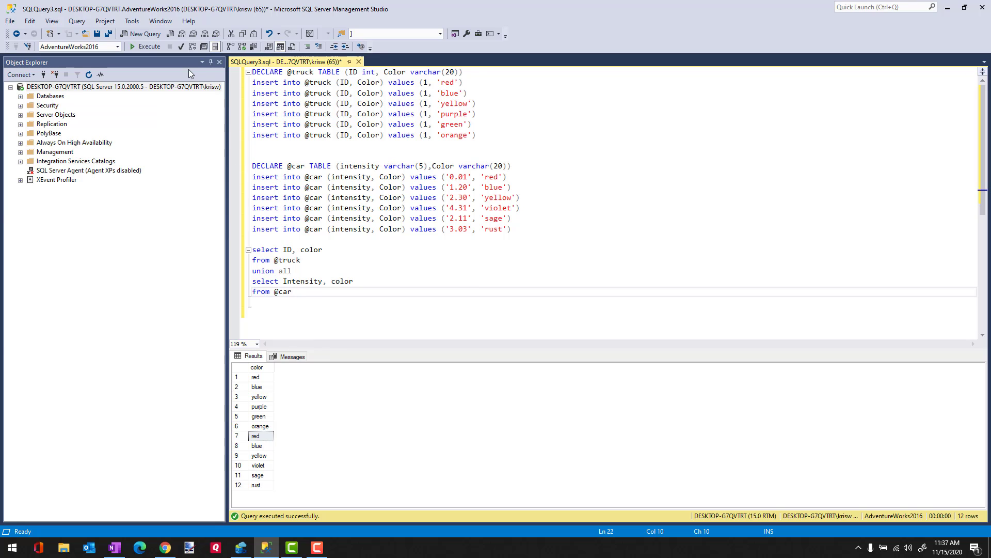
Step: Execute the two-column union and read the 'Conversion failed' error for varchar '0.01' to int
left_click(292, 355)
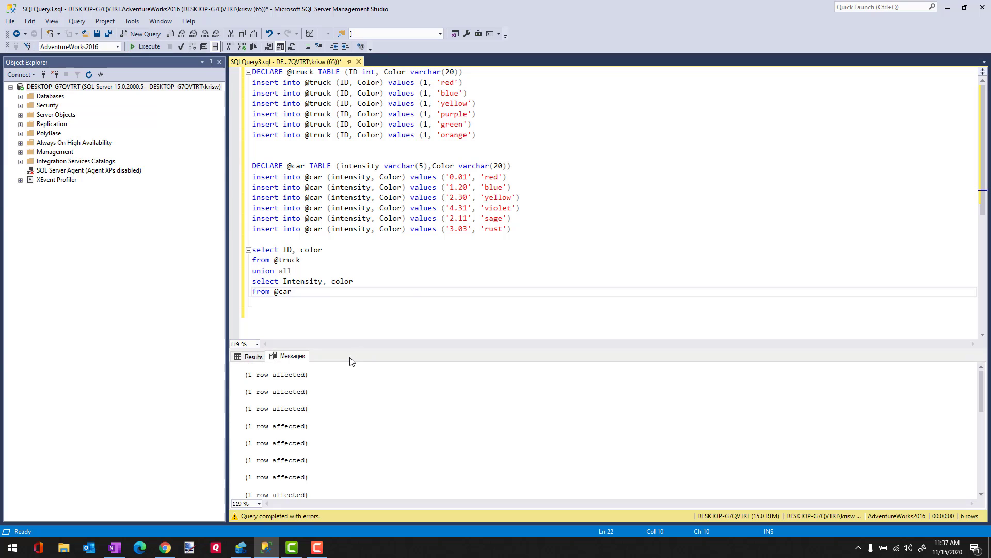
left_click(145, 46)
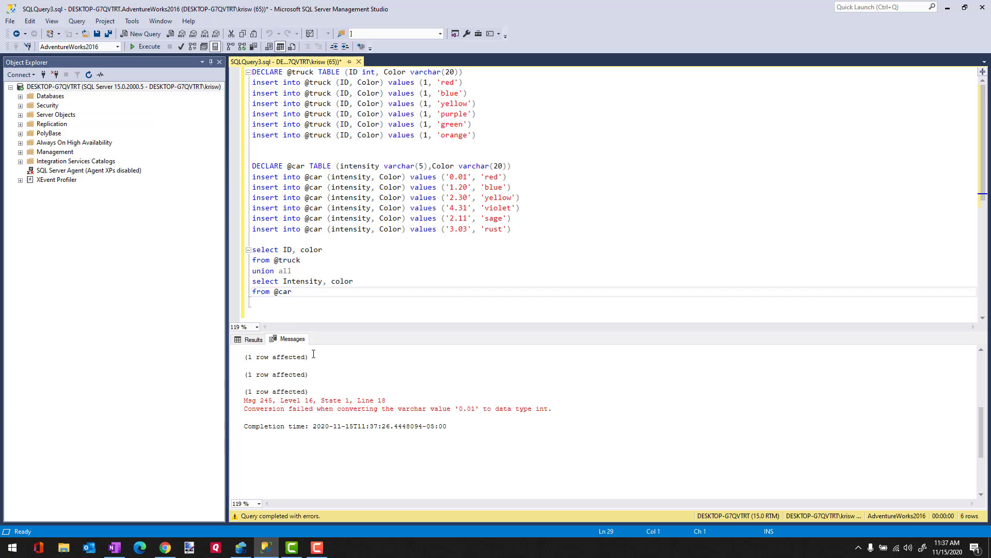
mouse_move(271, 346)
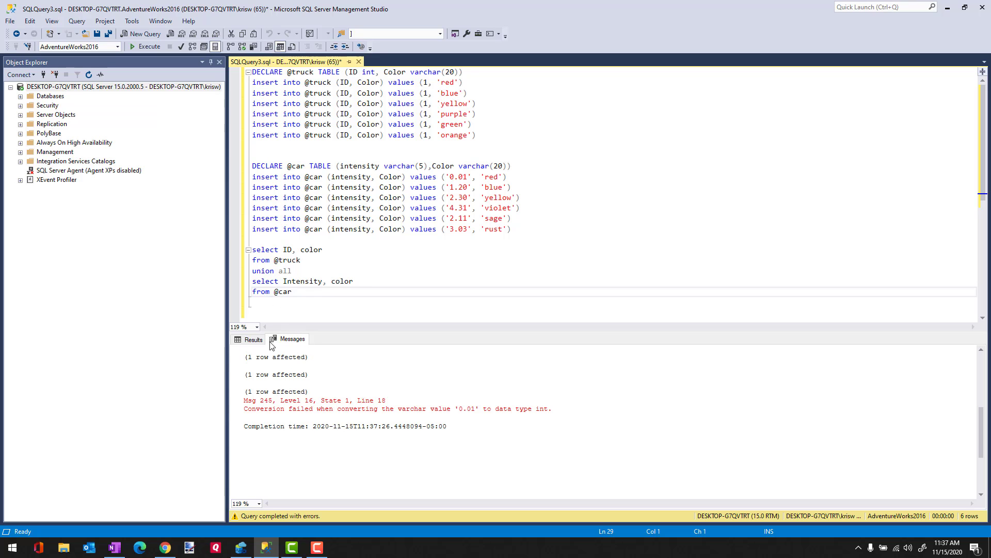
left_click(545, 408)
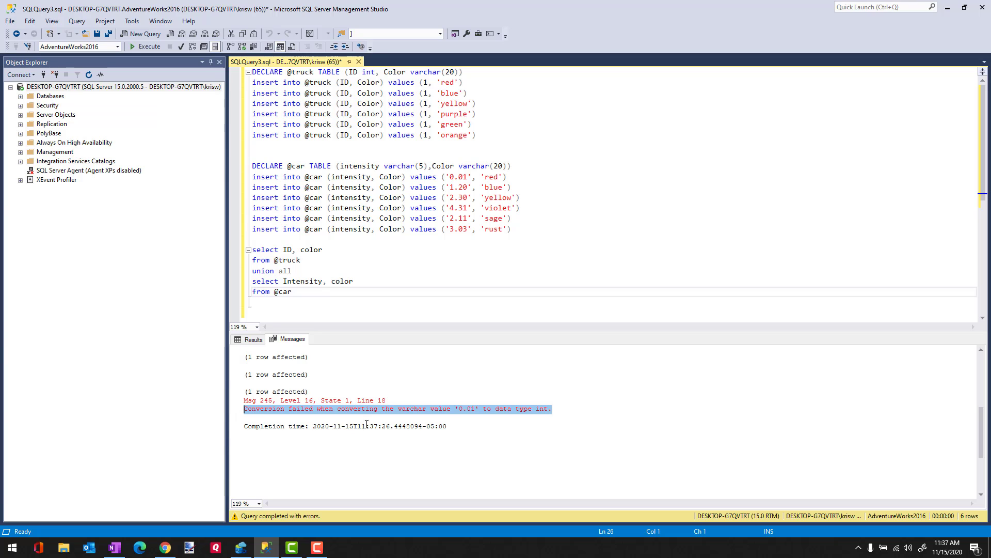
mouse_move(541, 415)
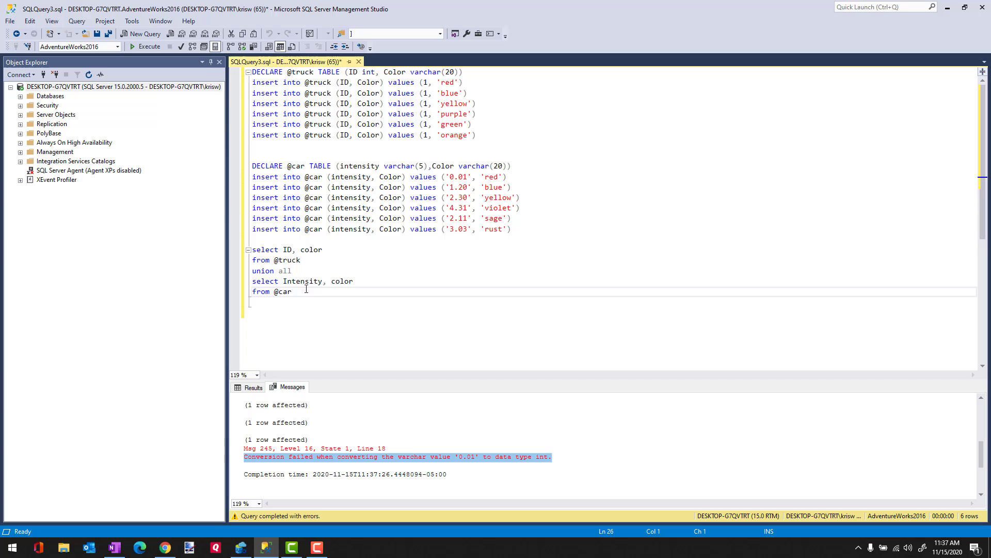
left_click(284, 281)
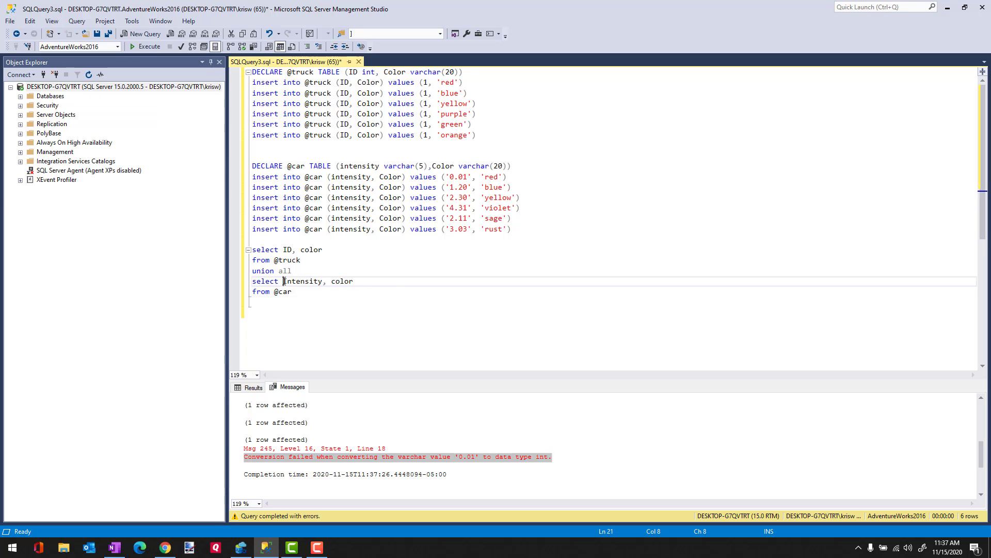
type("con")
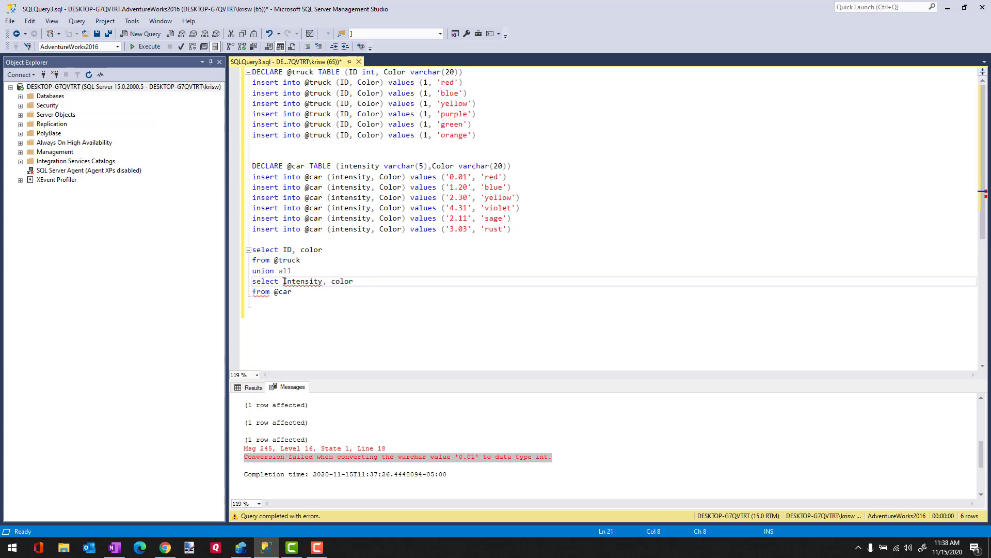
Step: Wrap ID in cast(ID as float) and execute, returning twelve rows successfully
type("cast")
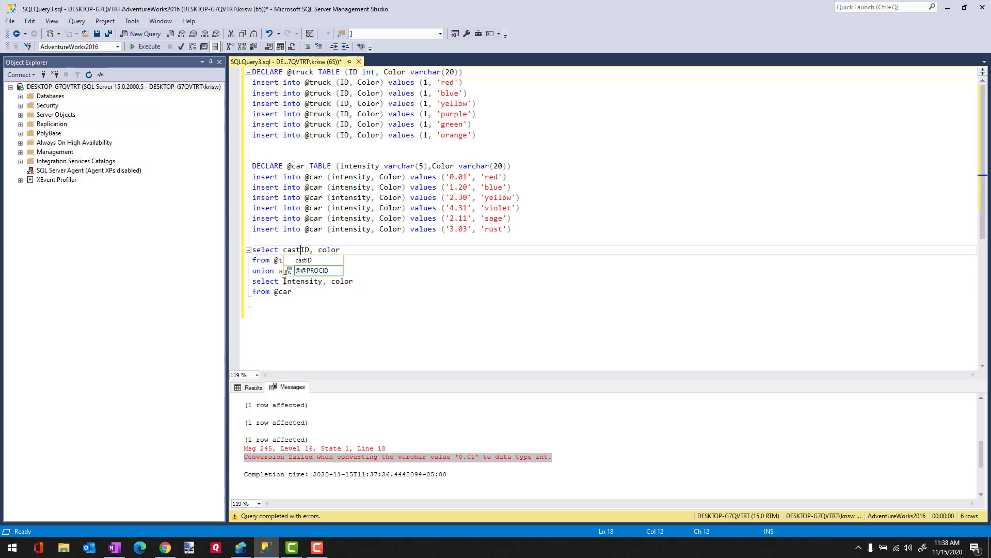
type("(ID")
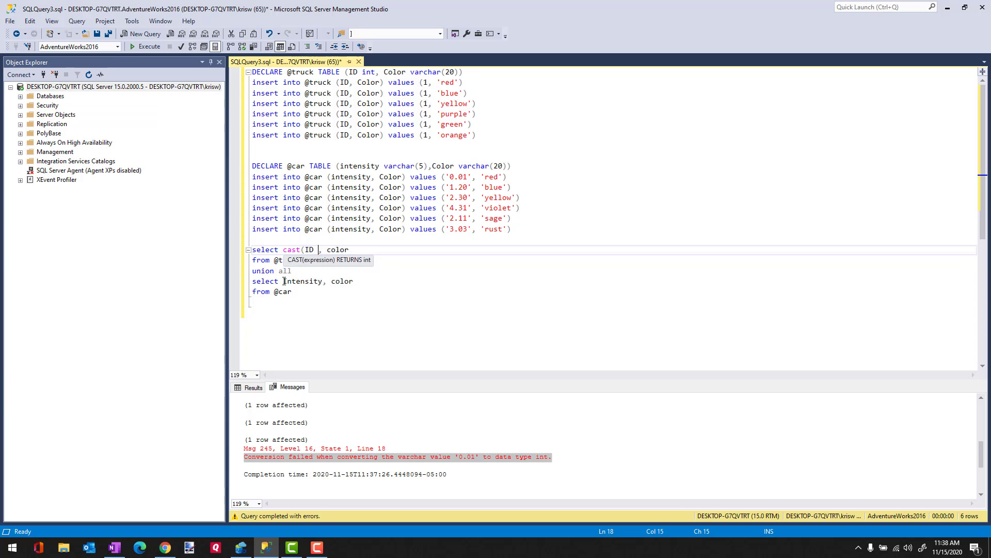
type("as float")
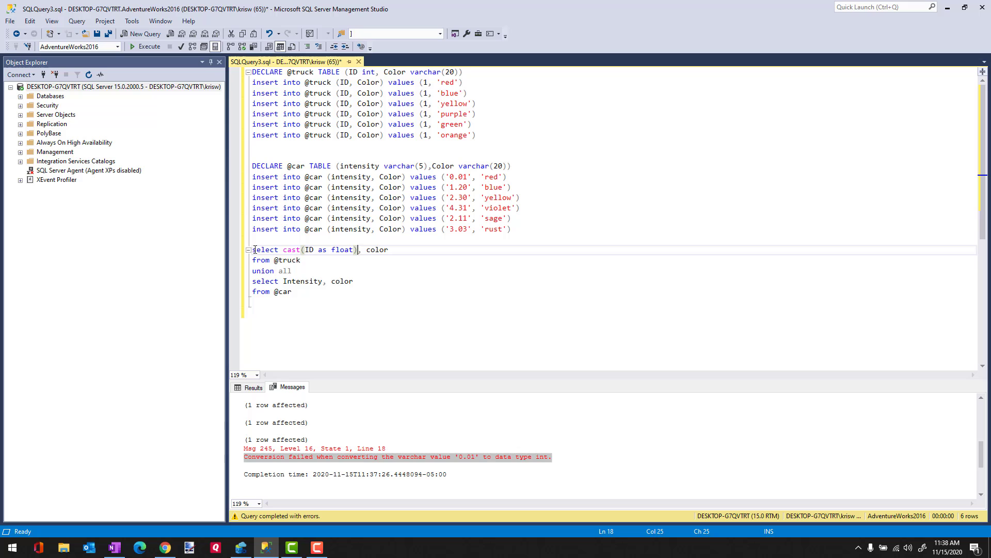
left_click(146, 46)
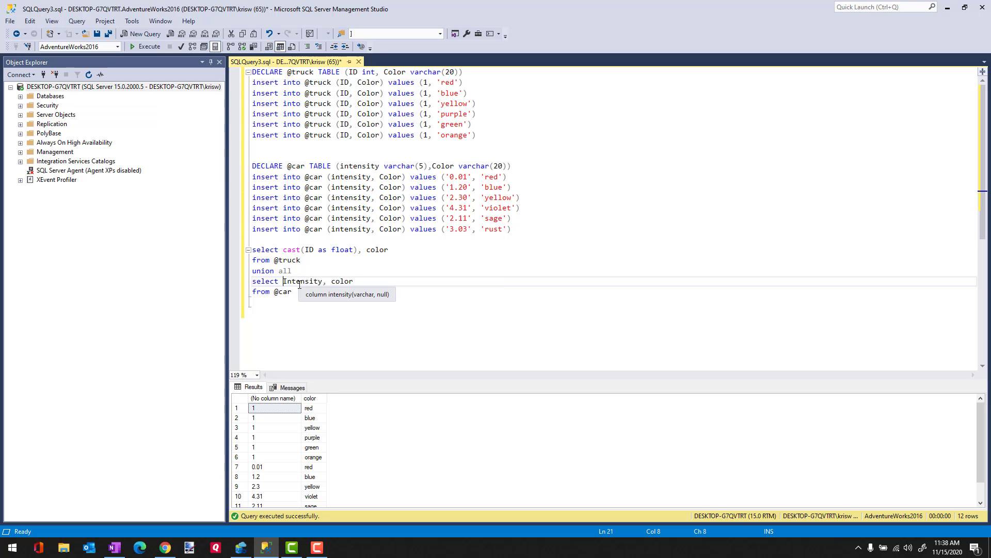
Step: Wrap Intensity in cast(Intensity as float), accepting float from IntelliSense
type("cast(")
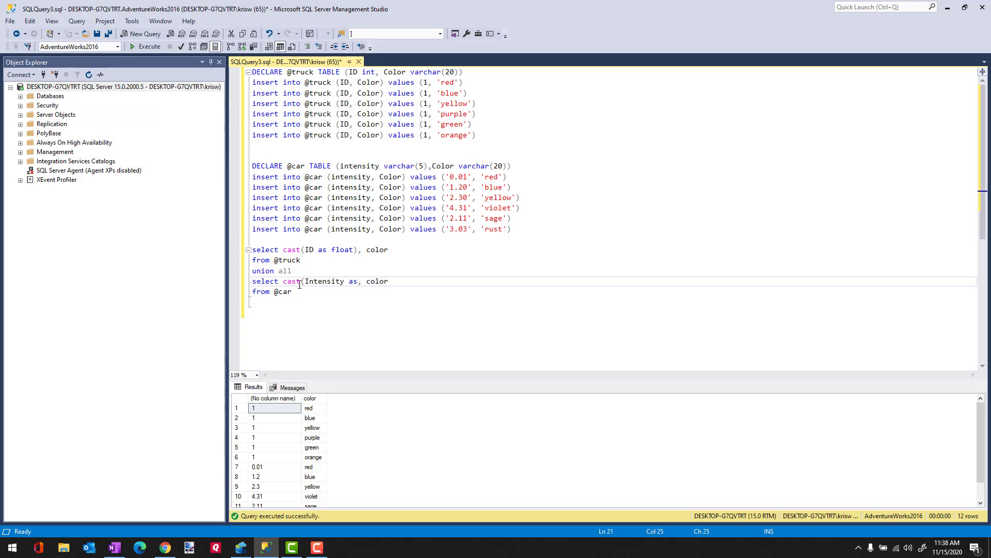
type("floa")
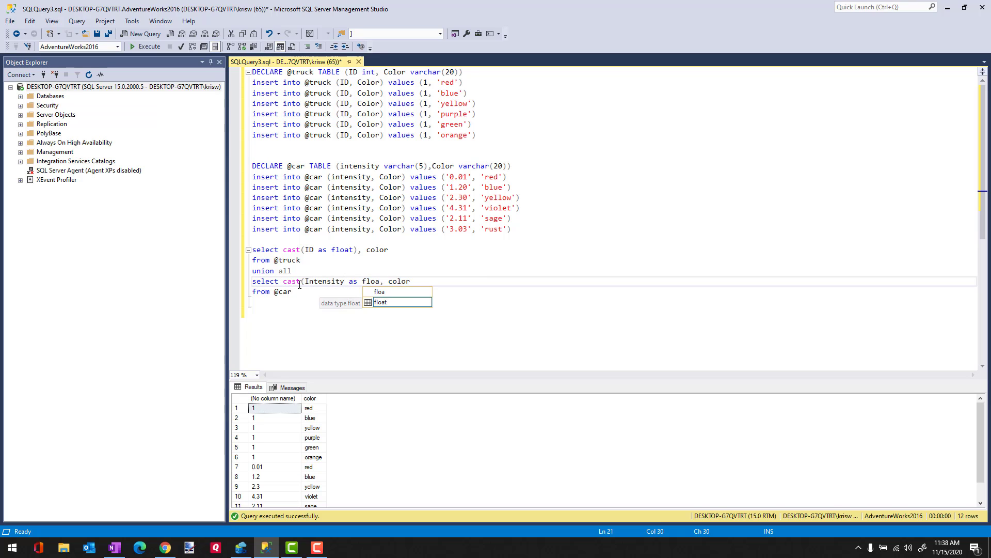
key("Tab")
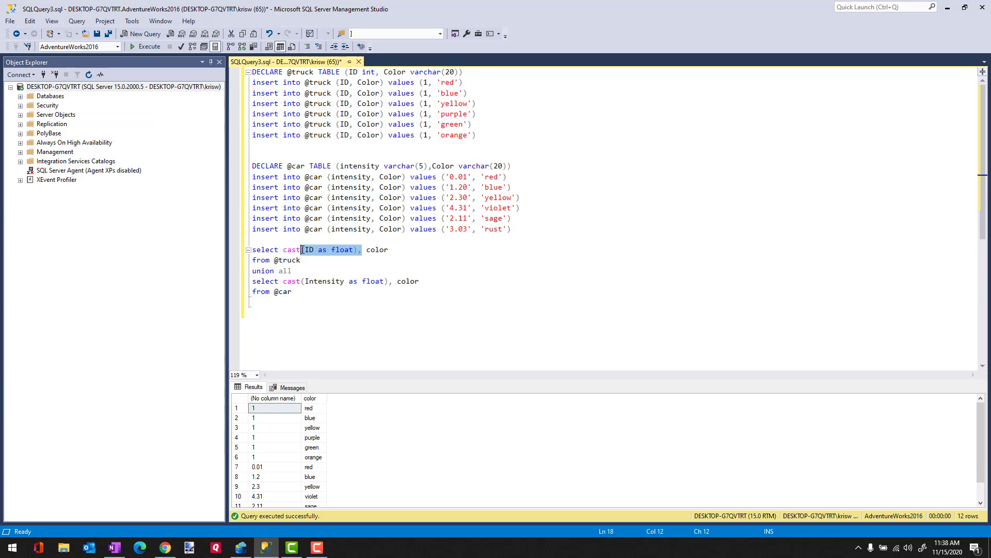
Step: Remove both cast columns and add 'order by color', giving twelve sorted colors
key("Delete")
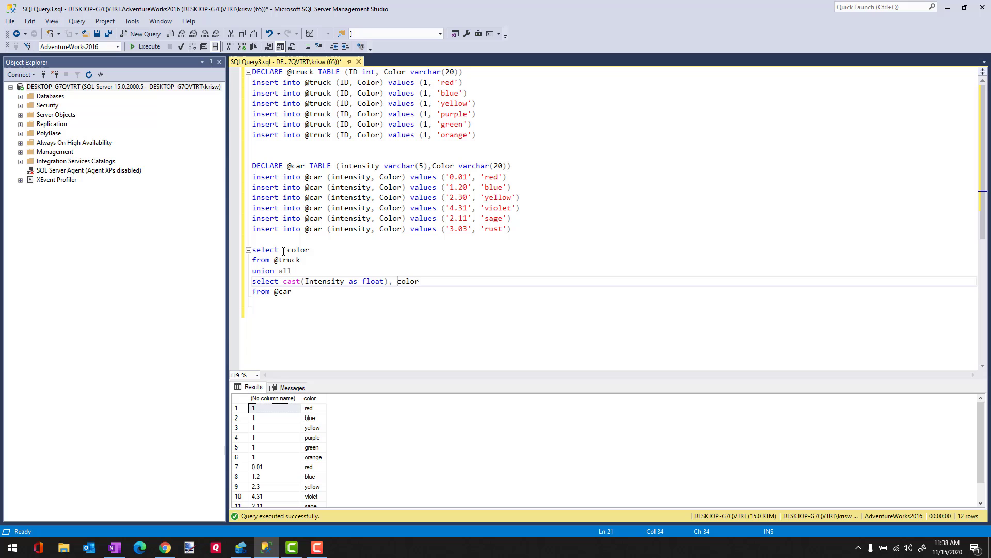
key("Delete")
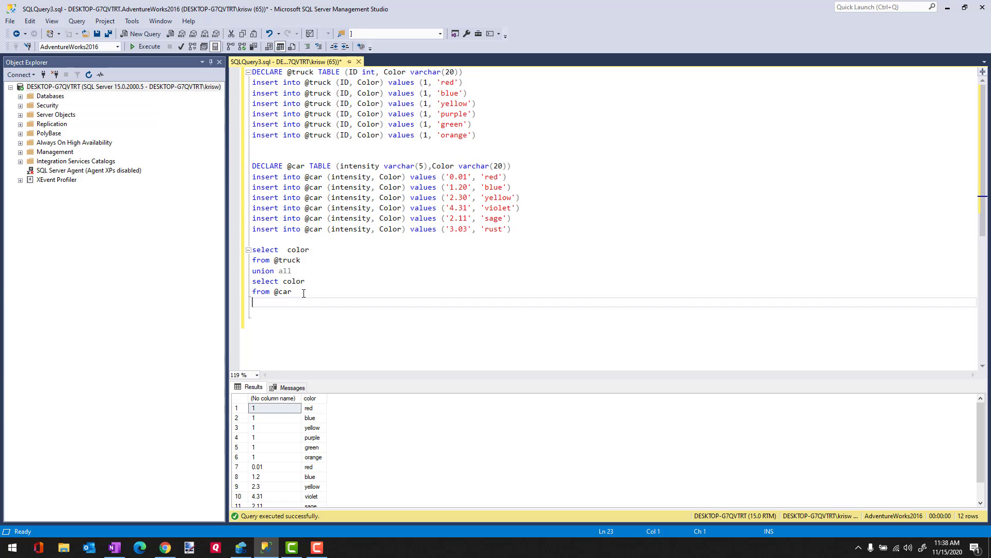
type("order by co")
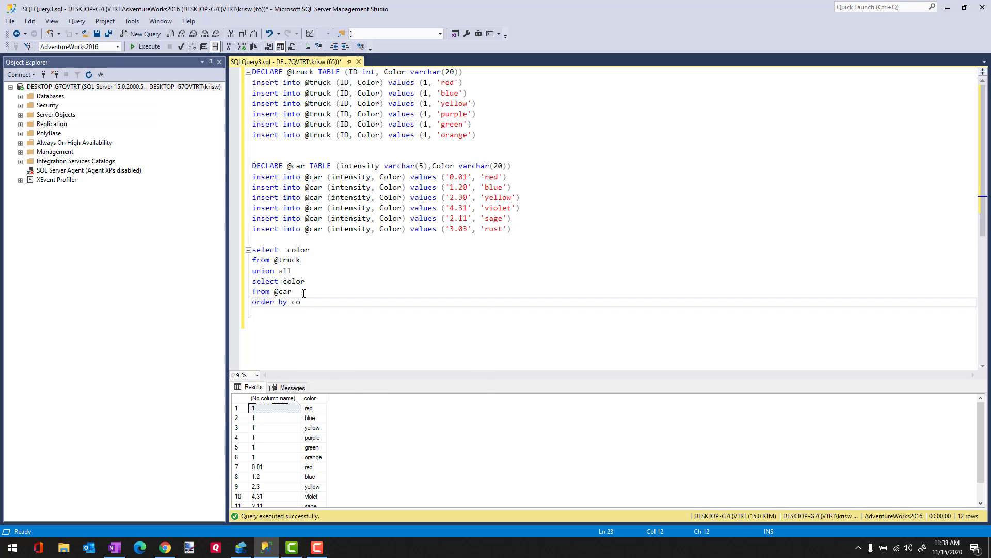
type("lor")
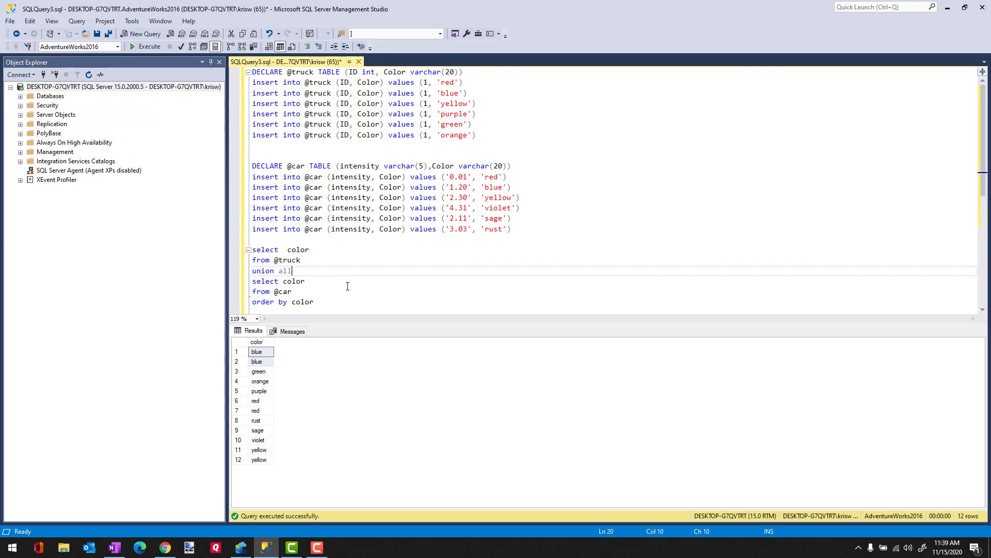
Step: Revert UNION ALL to UNION and execute, returning nine distinct sorted colors
key("BackSpace")
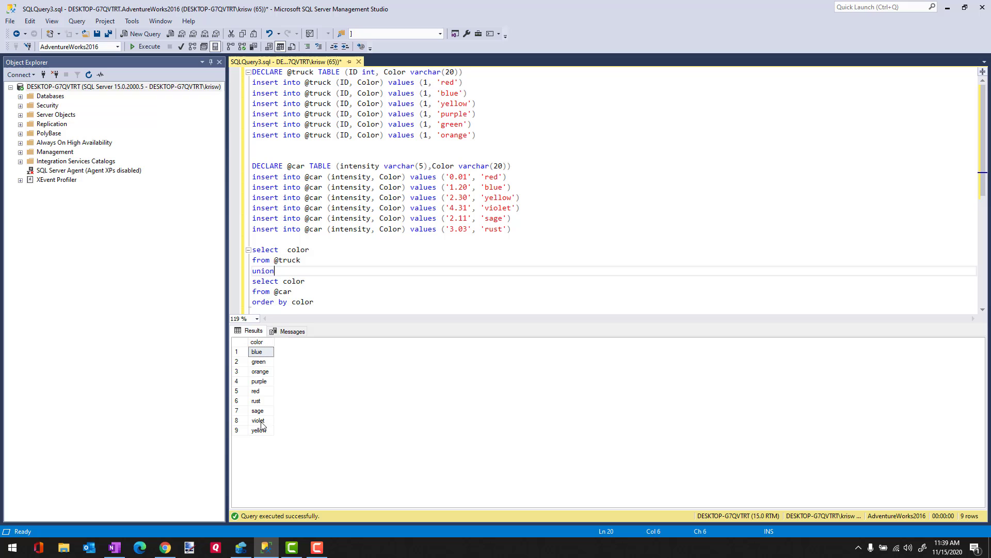
mouse_move(369, 345)
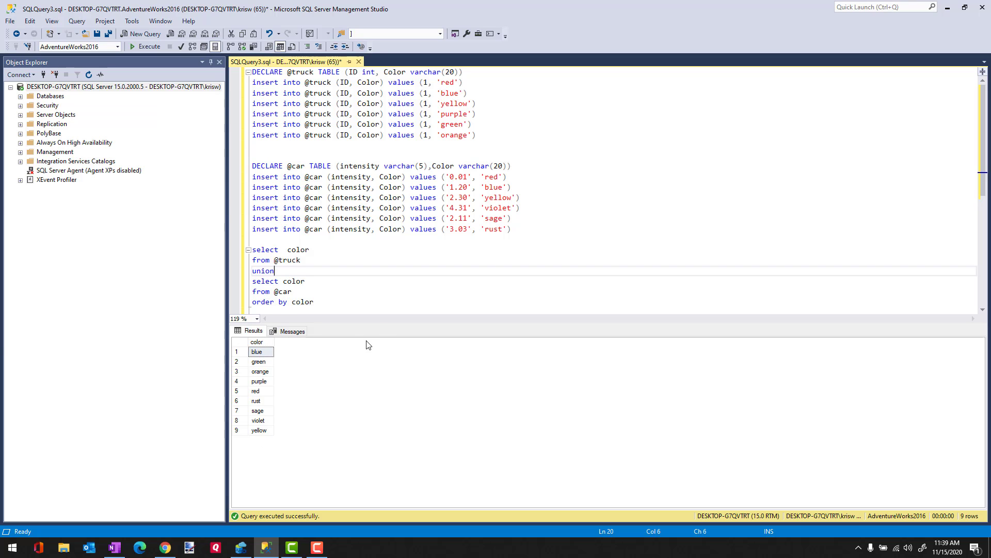